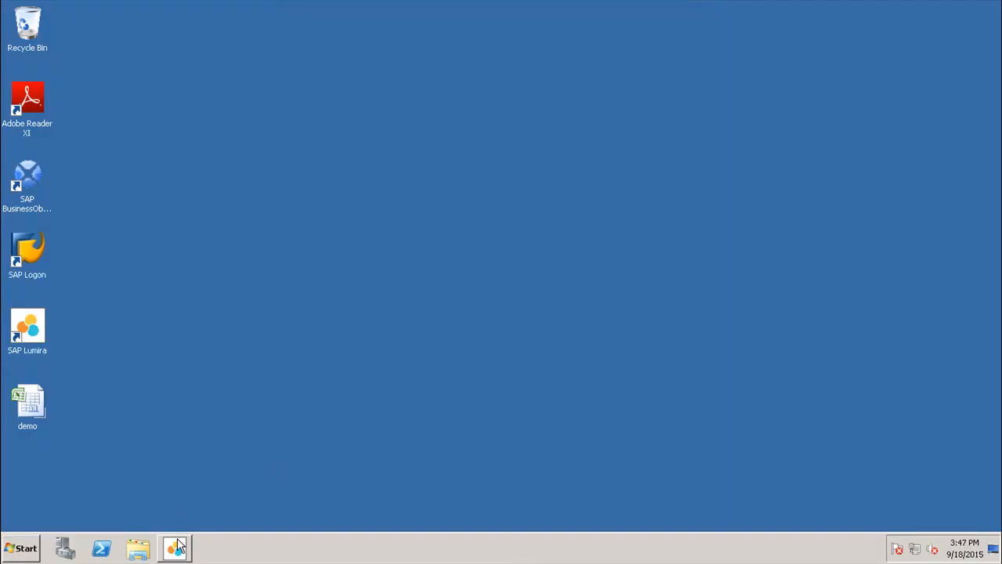
# Step: Restore the Lumira window and reach Display Formatting for the Product ID dimension
pyautogui.click(175, 548)
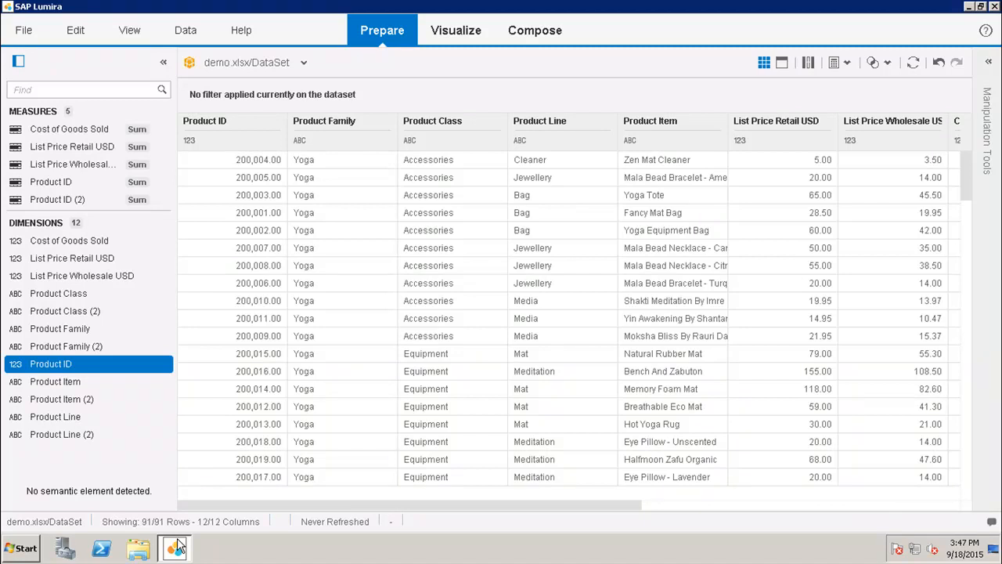
pyautogui.moveTo(93, 552)
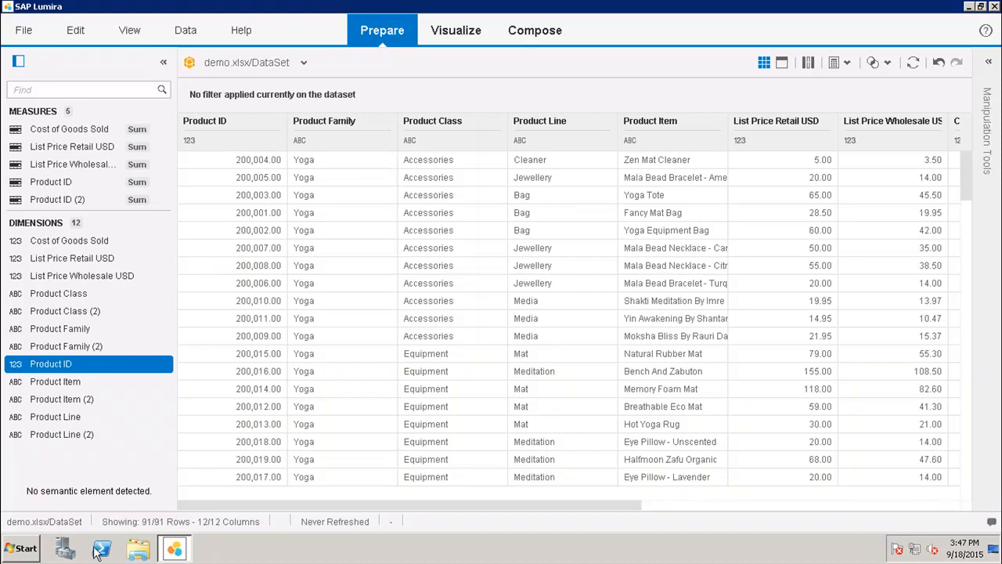
pyautogui.moveTo(160, 384)
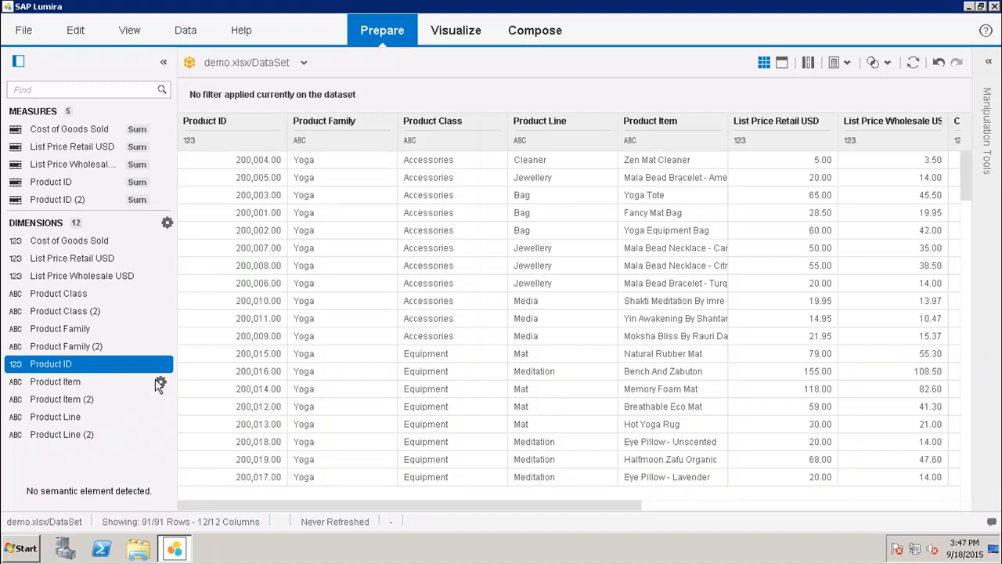
pyautogui.click(160, 364)
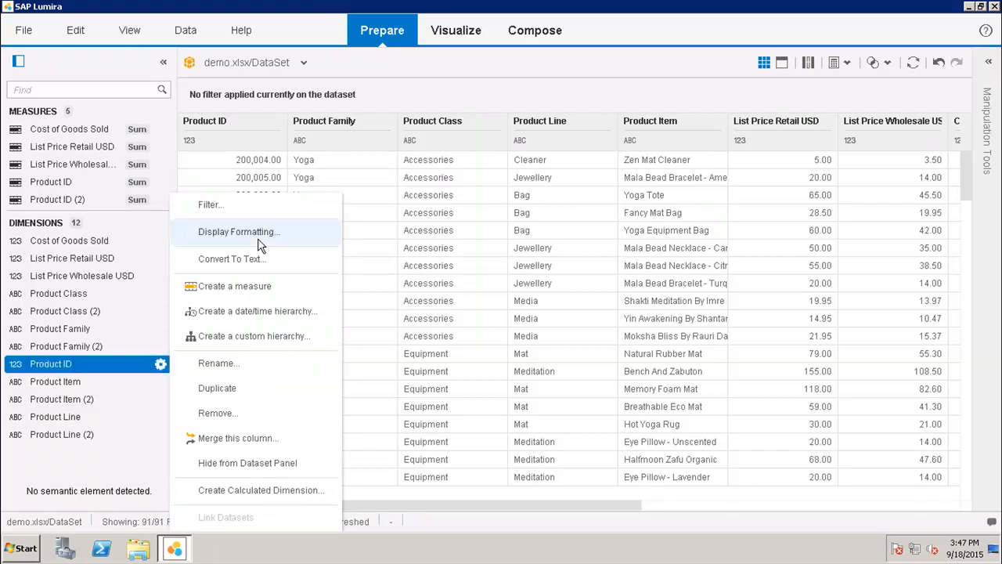
pyautogui.click(239, 231)
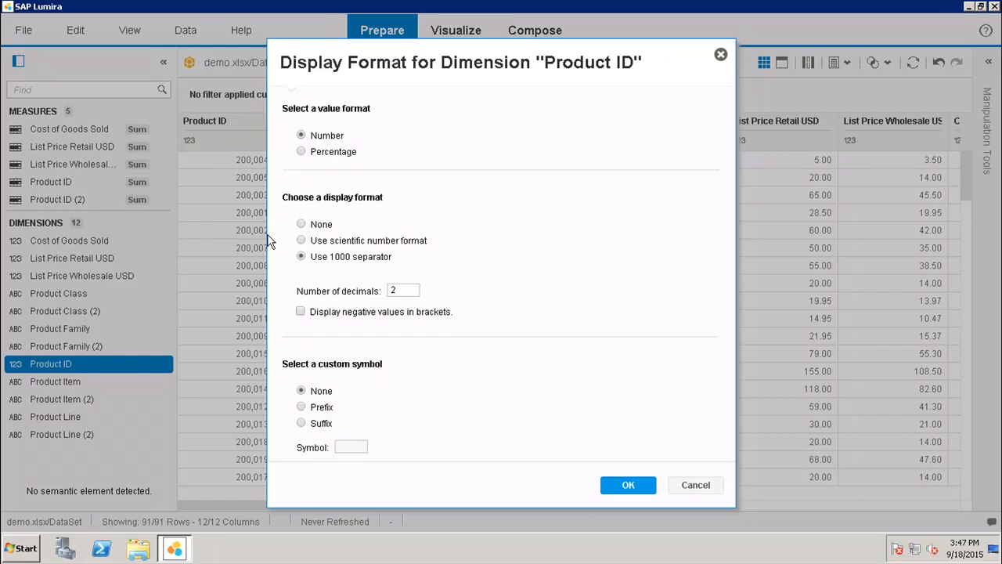
pyautogui.moveTo(370, 127)
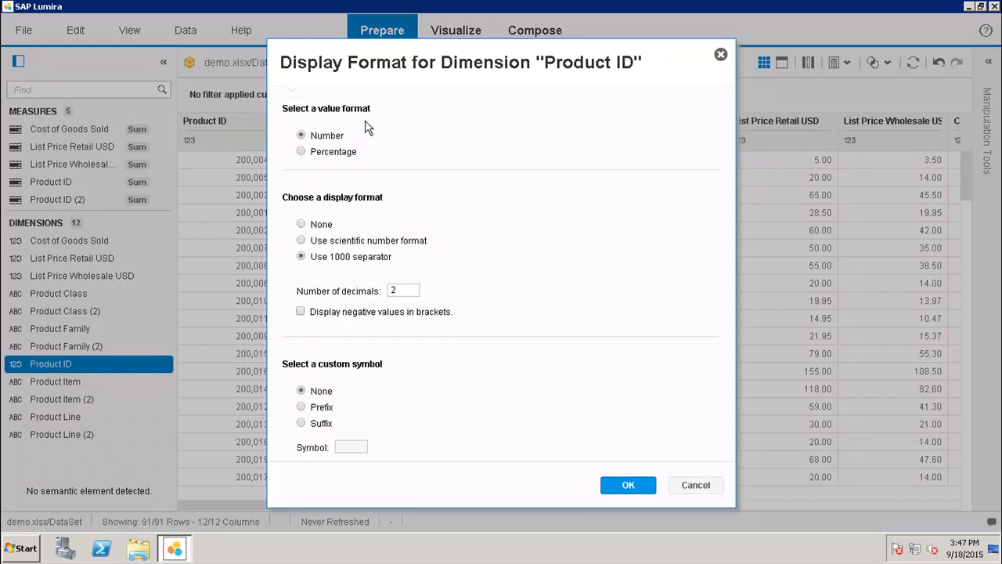
pyautogui.moveTo(318, 152)
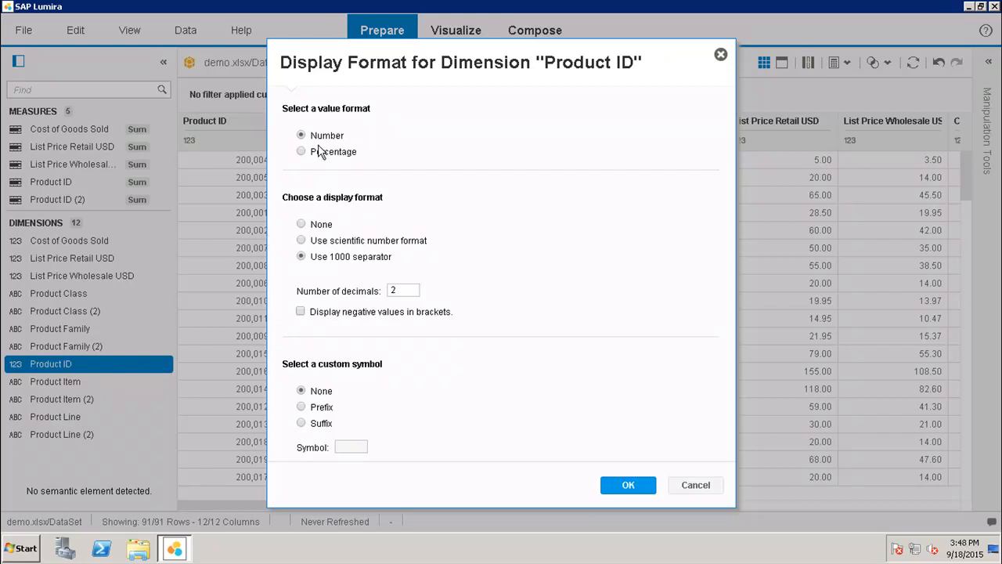
pyautogui.moveTo(317, 161)
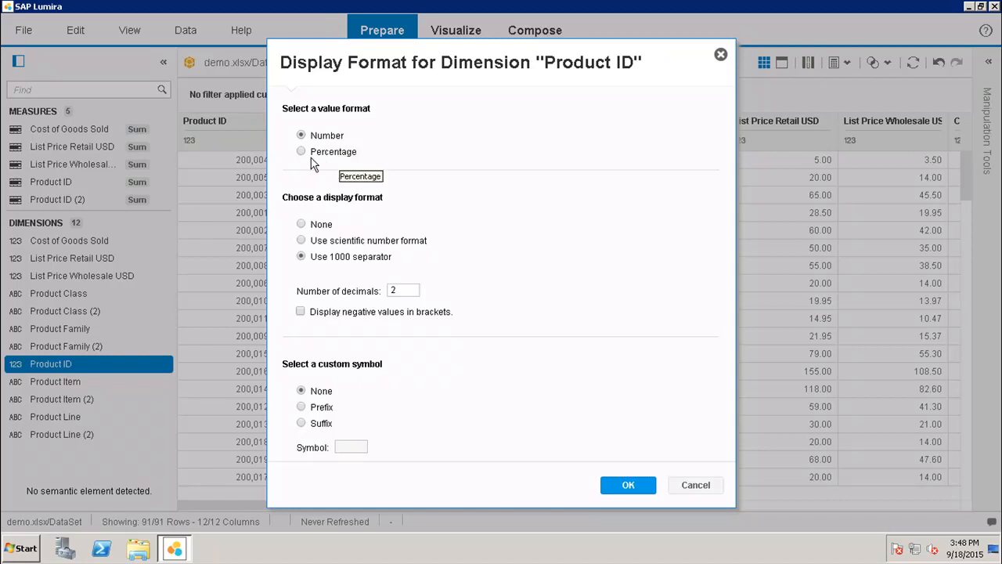
pyautogui.moveTo(339, 162)
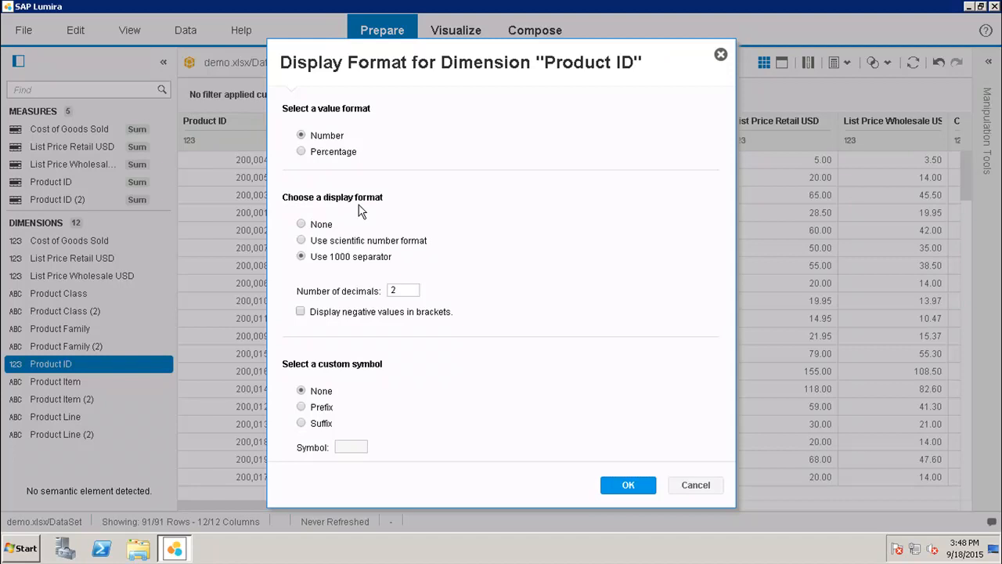
pyautogui.moveTo(329, 257)
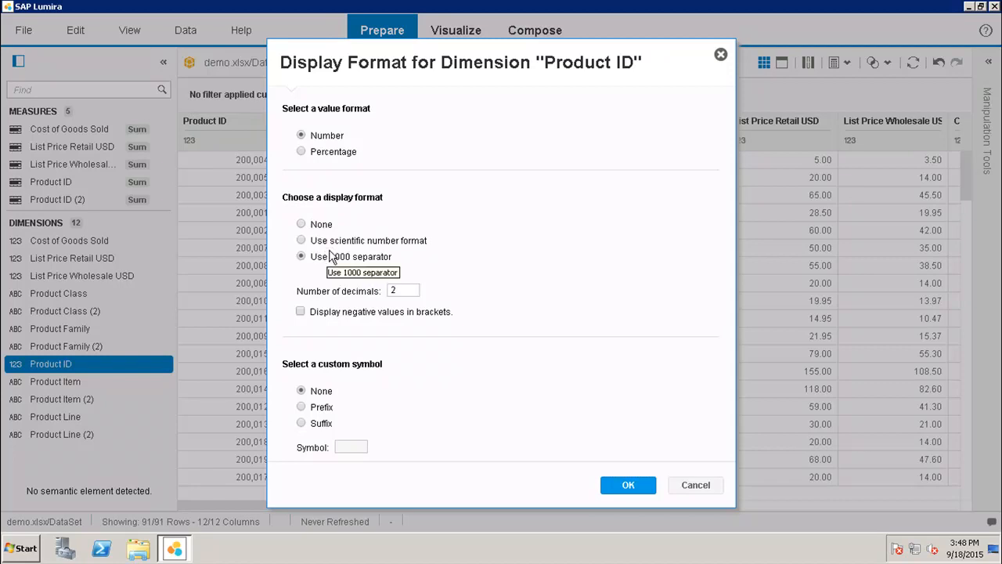
pyautogui.moveTo(401, 258)
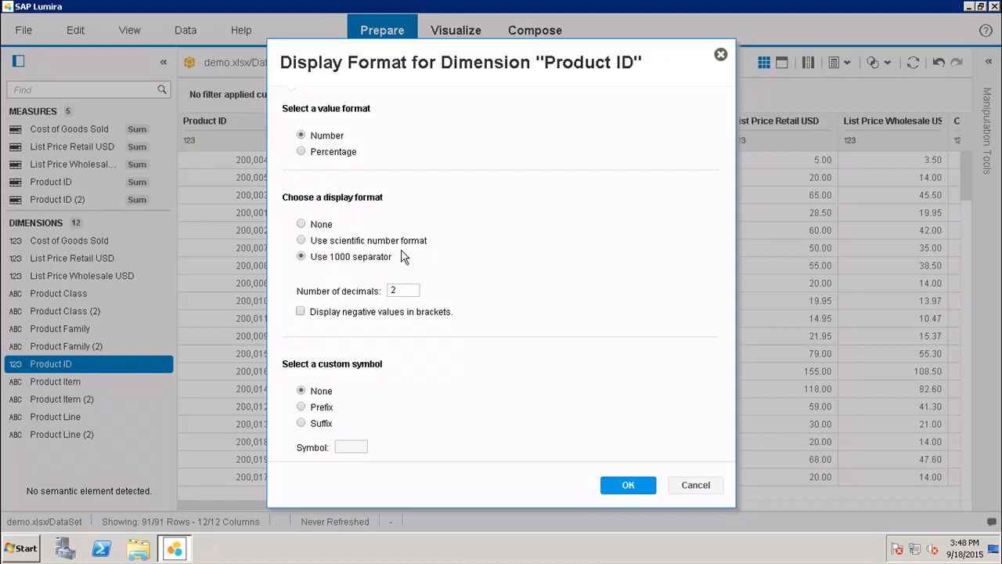
pyautogui.moveTo(362, 270)
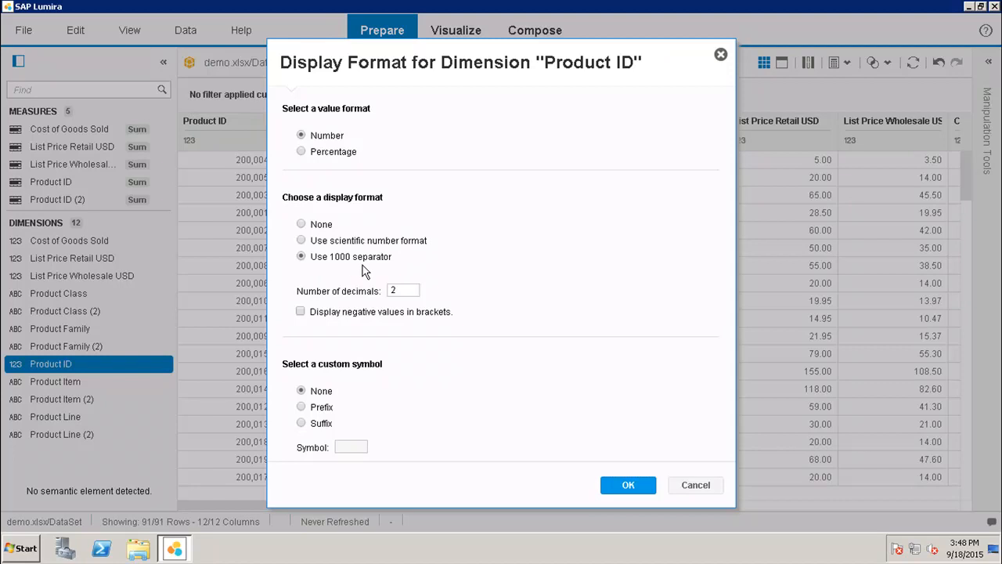
pyautogui.moveTo(290, 221)
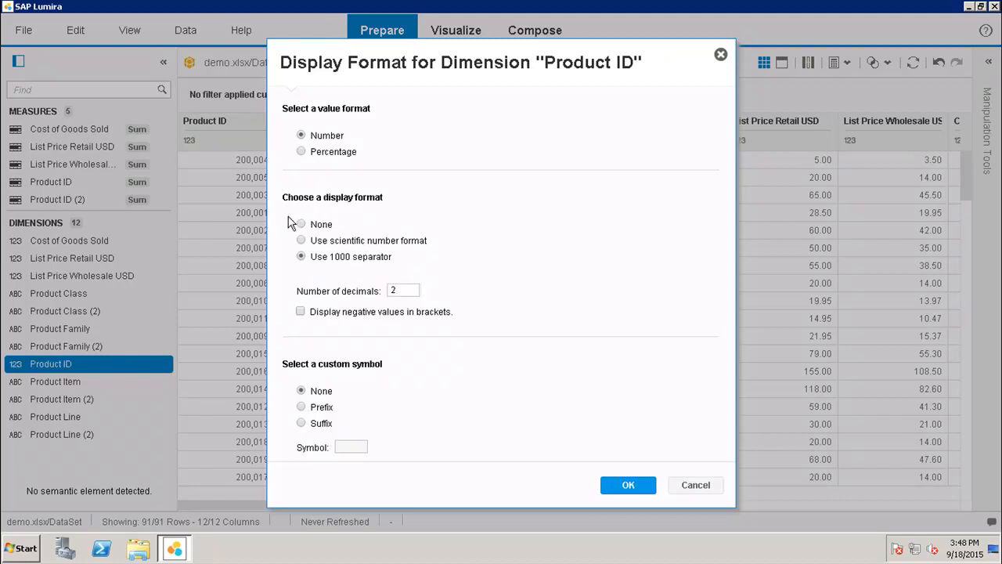
pyautogui.moveTo(321, 225)
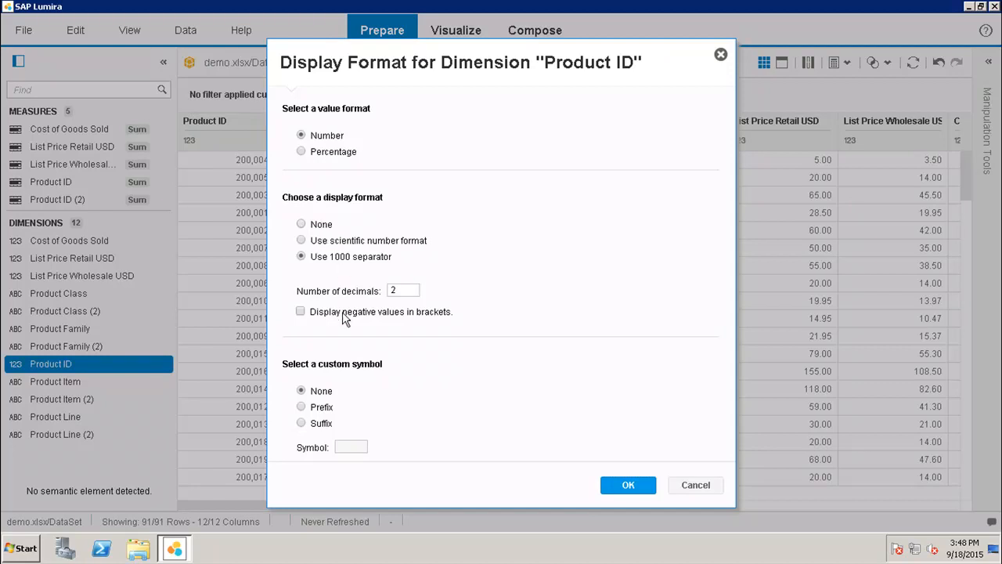
pyautogui.moveTo(338, 300)
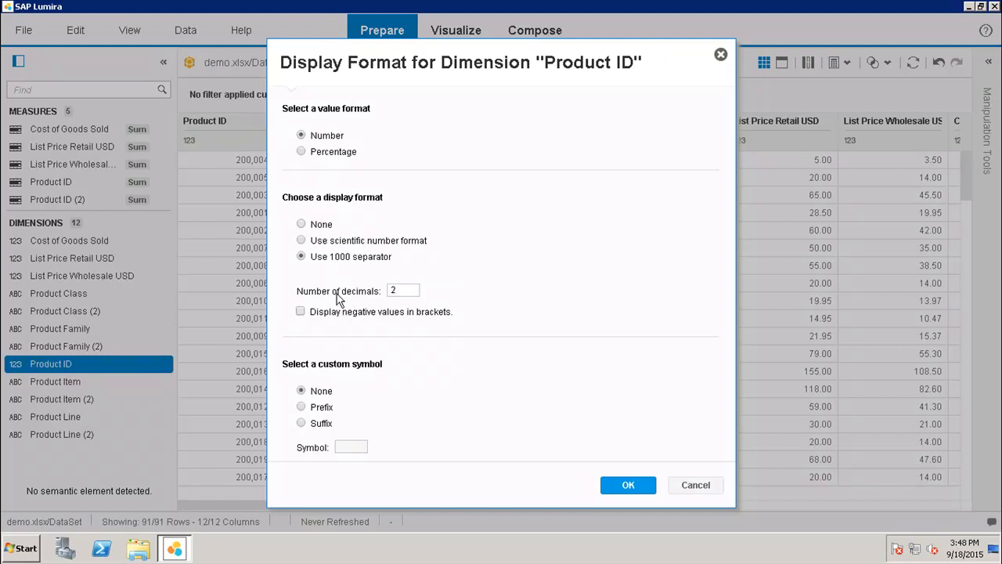
pyautogui.moveTo(378, 308)
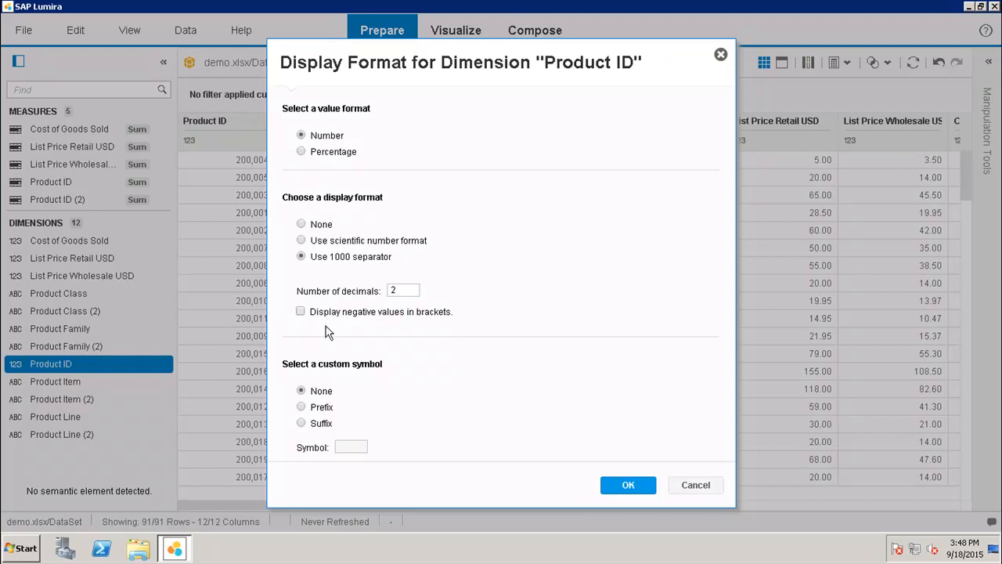
pyautogui.moveTo(407, 327)
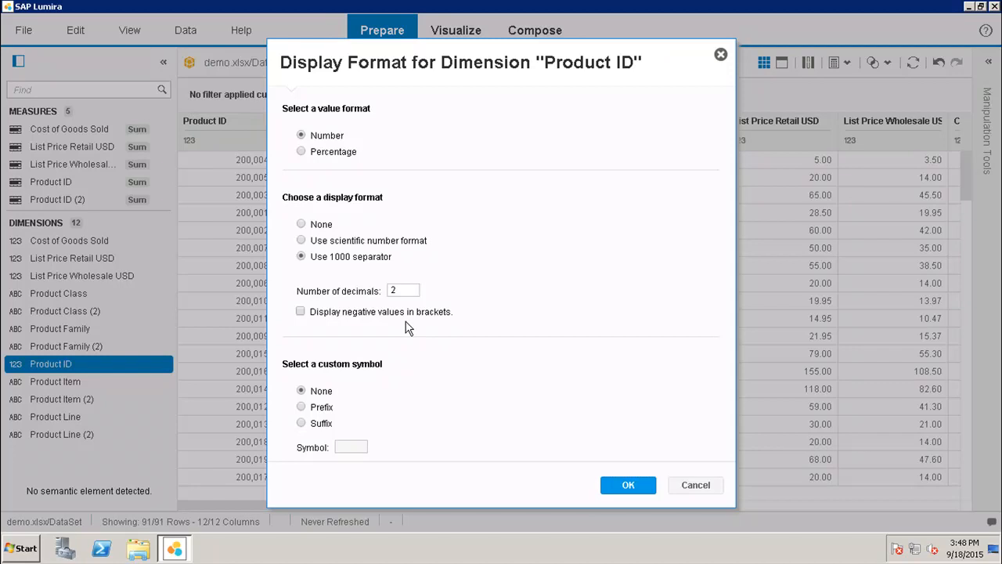
pyautogui.moveTo(311, 381)
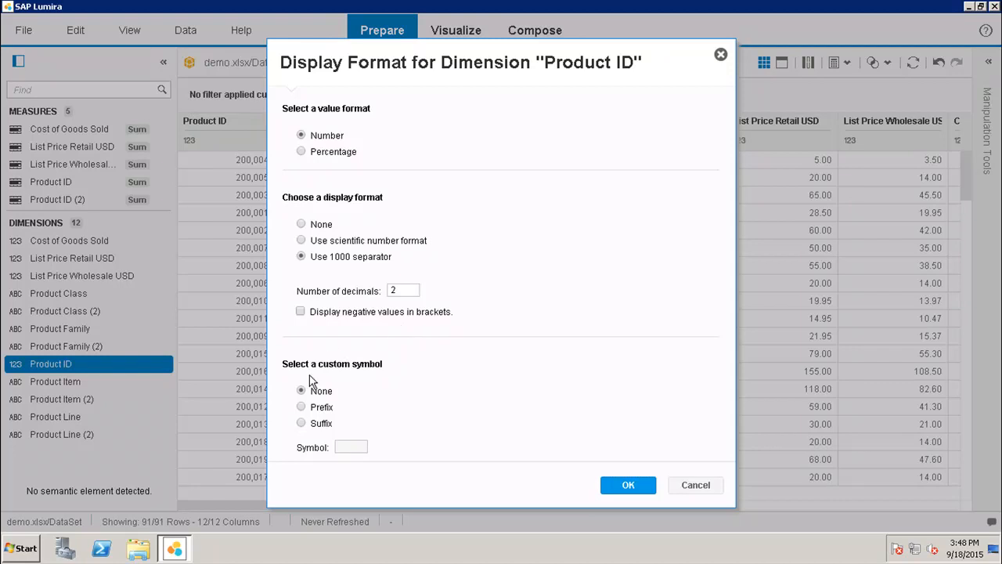
pyautogui.moveTo(340, 384)
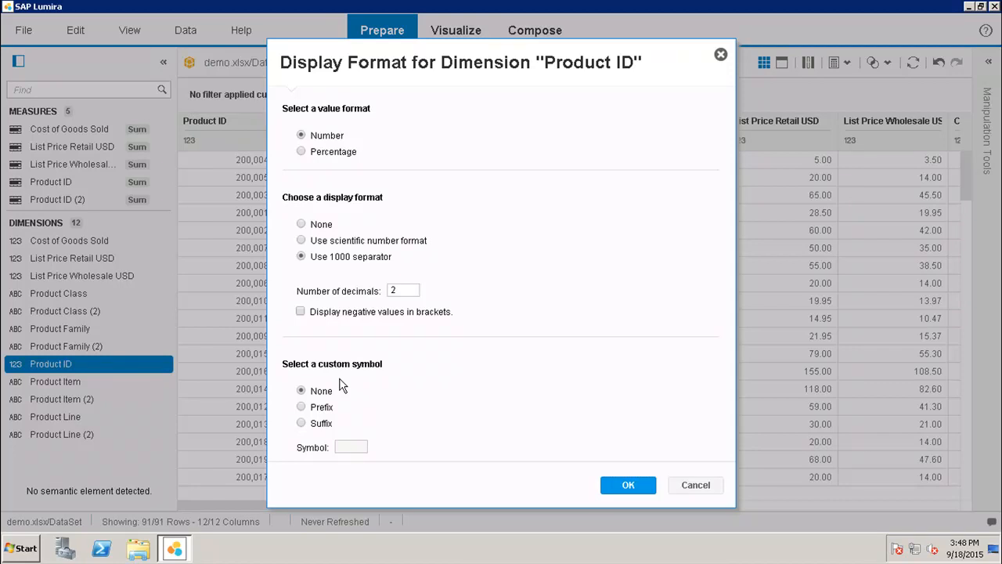
pyautogui.moveTo(382, 373)
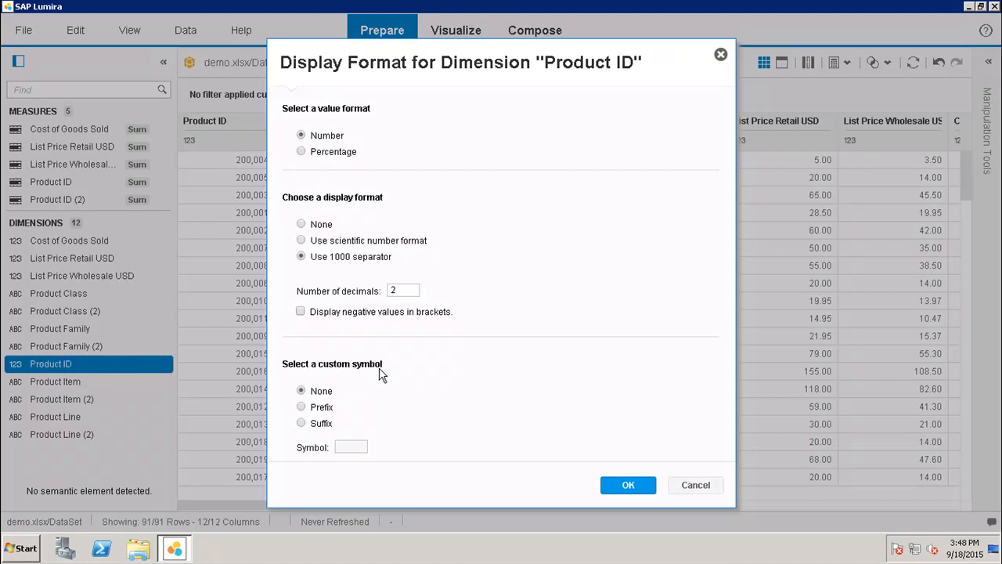
pyautogui.moveTo(333, 421)
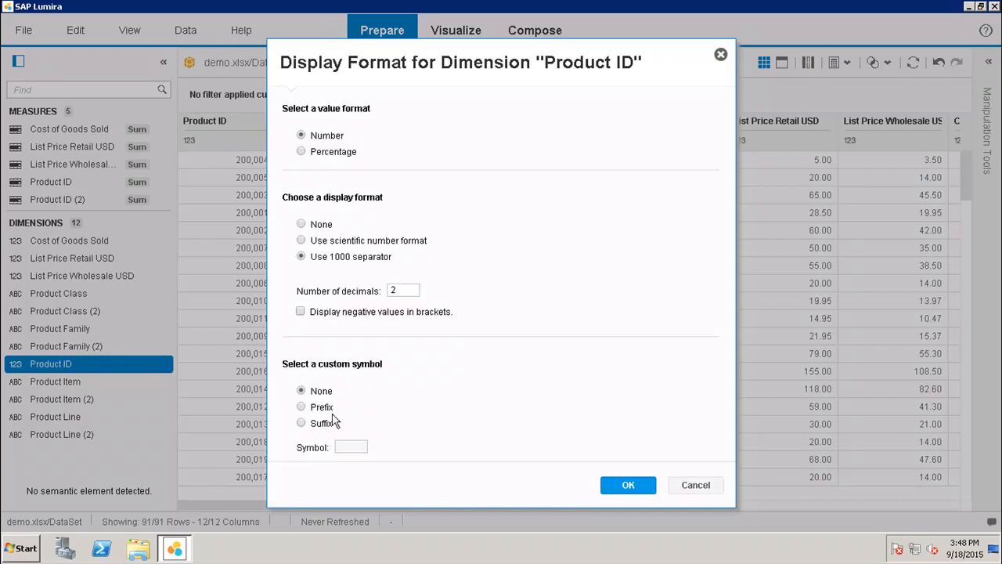
pyautogui.moveTo(341, 439)
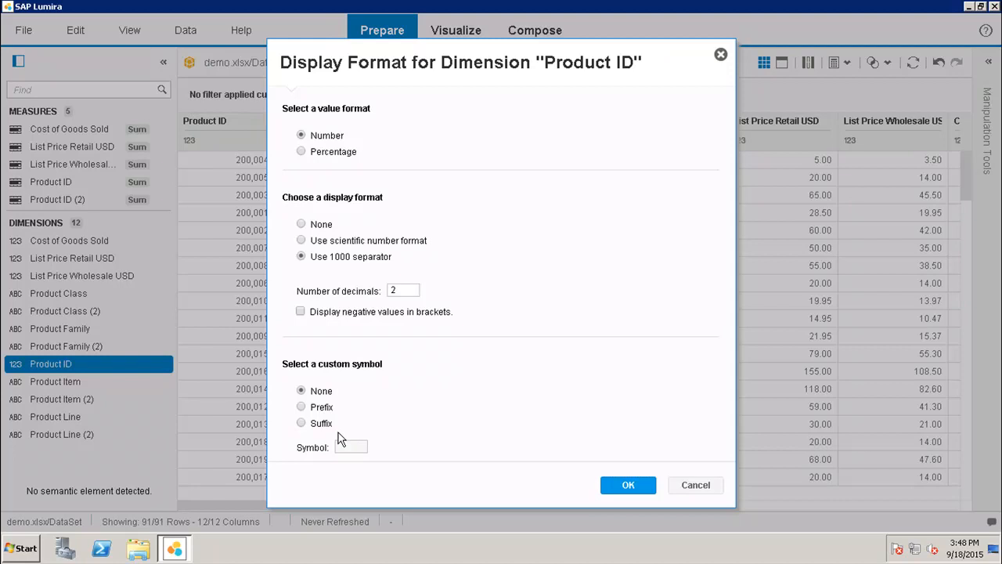
# Step: Choose Prefix as the custom symbol position for Product ID
pyautogui.click(301, 406)
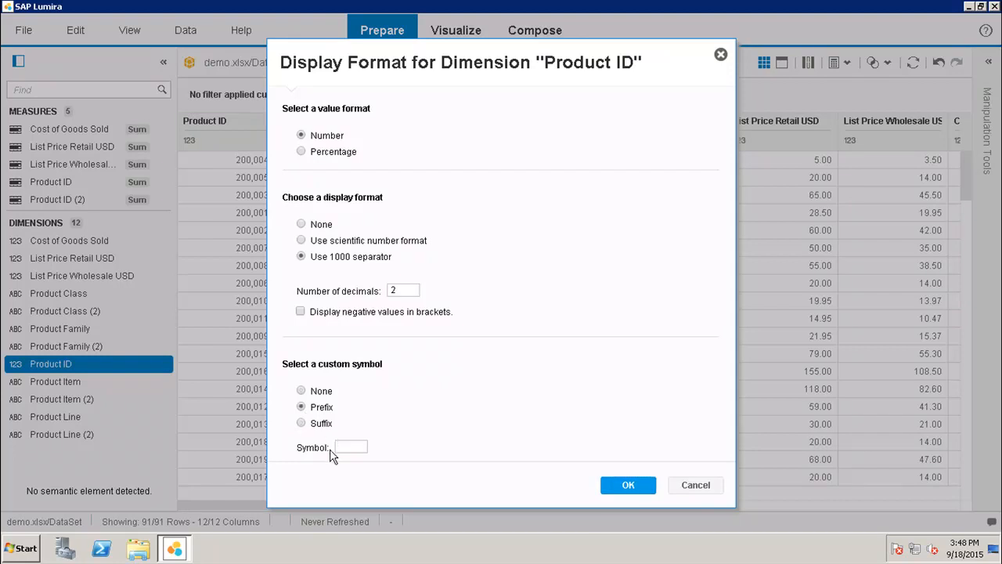
# Step: Experiment with symbol options for Product ID, then cancel the dialog leaving it unchanged
pyautogui.click(350, 447)
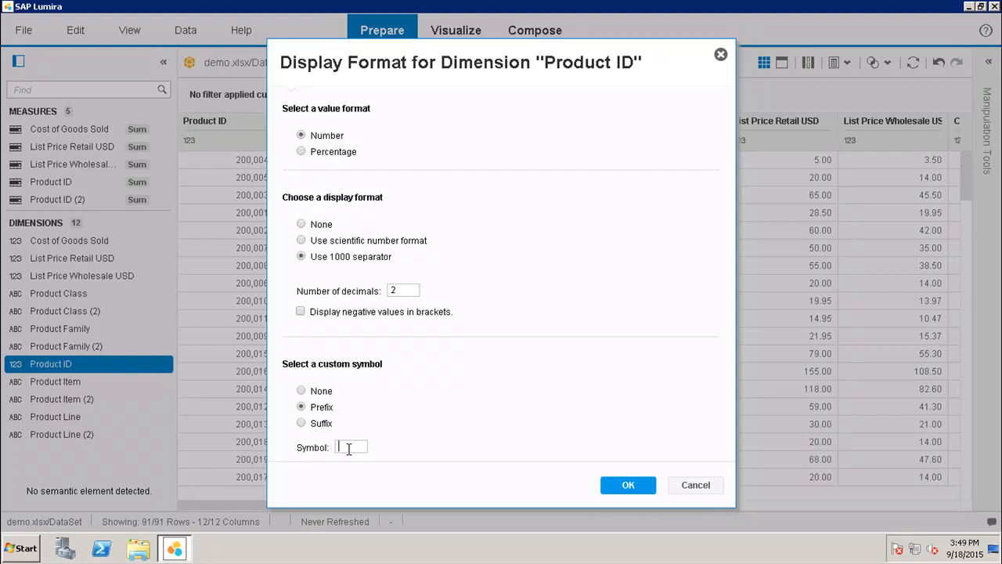
pyautogui.click(301, 423)
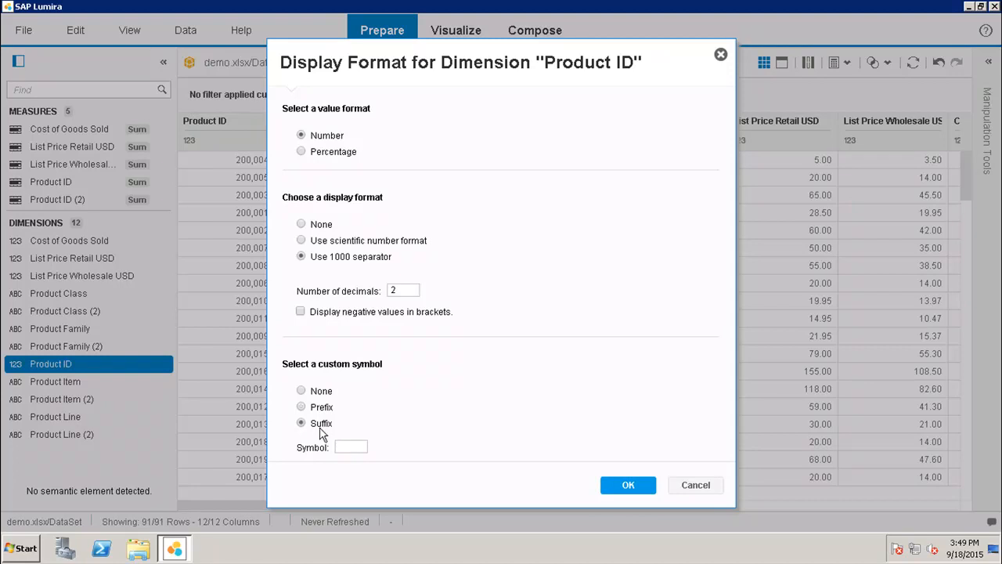
pyautogui.moveTo(628, 485)
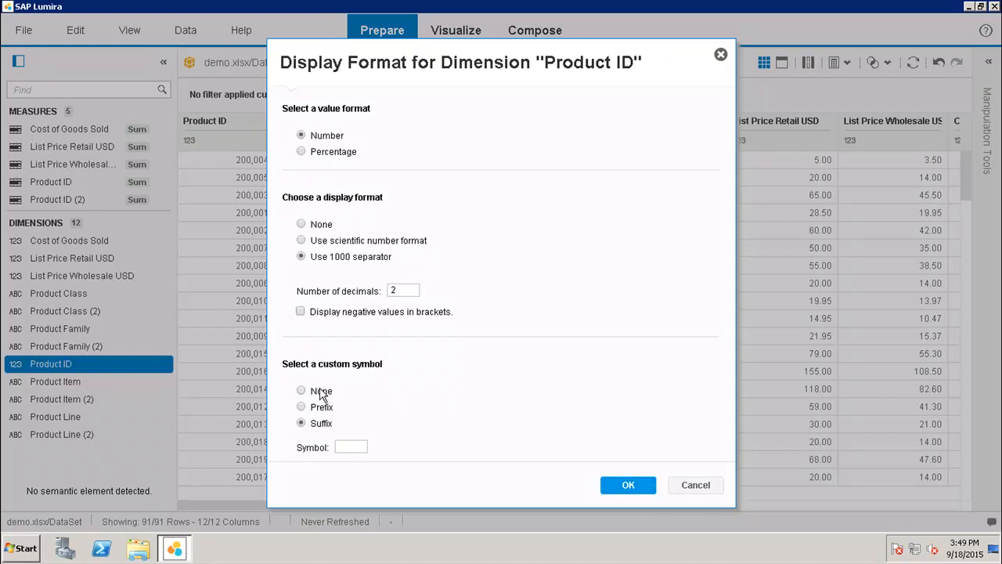
pyautogui.click(301, 390)
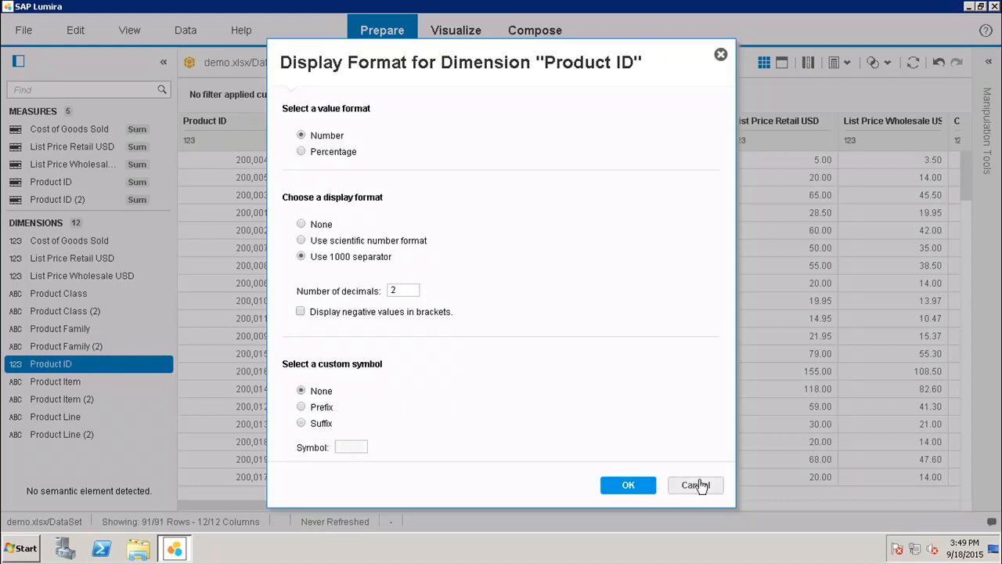
pyautogui.click(628, 484)
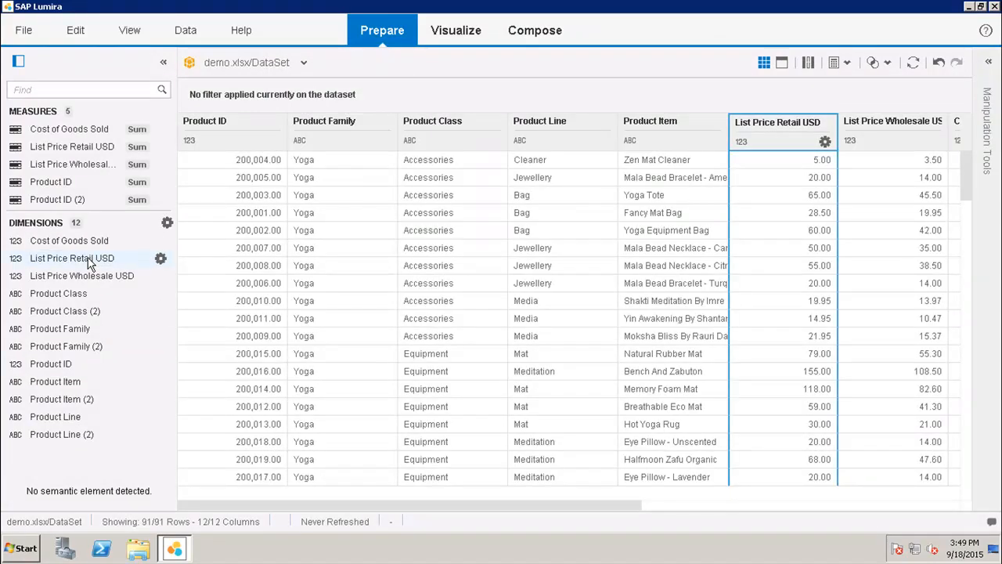
# Step: Give List Price Retail USD a $ prefix in its display format and apply it
pyautogui.click(161, 258)
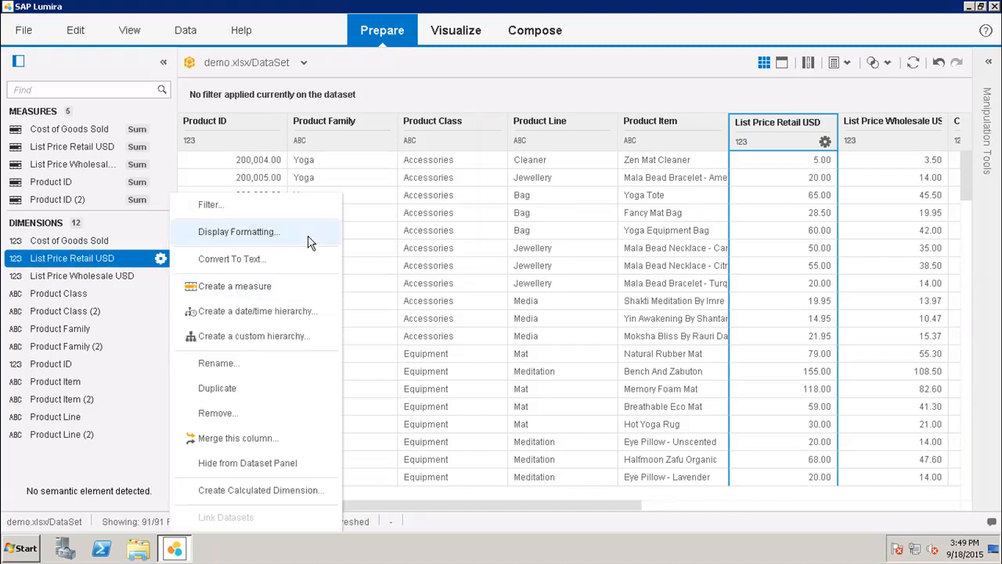
pyautogui.click(238, 231)
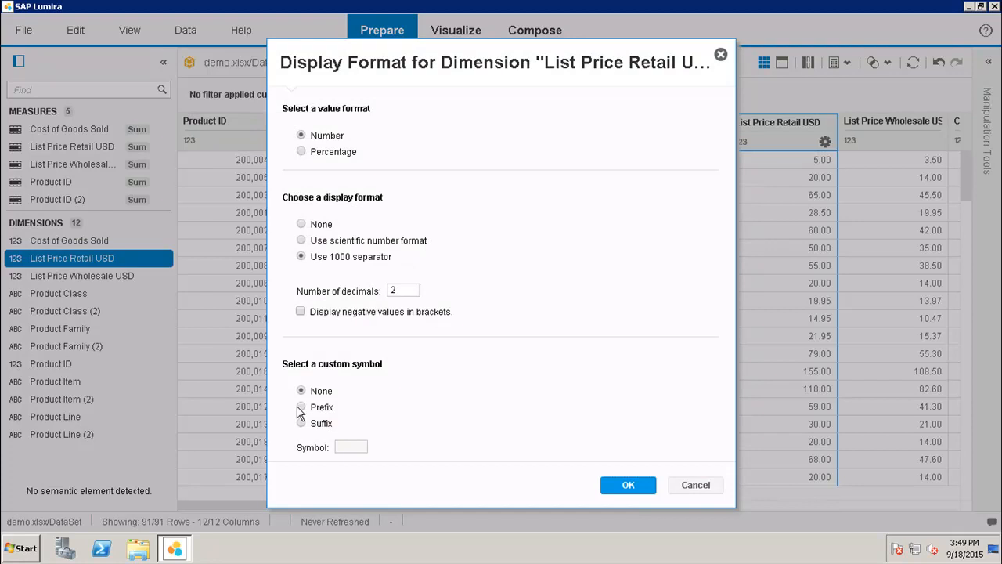
pyautogui.click(301, 406)
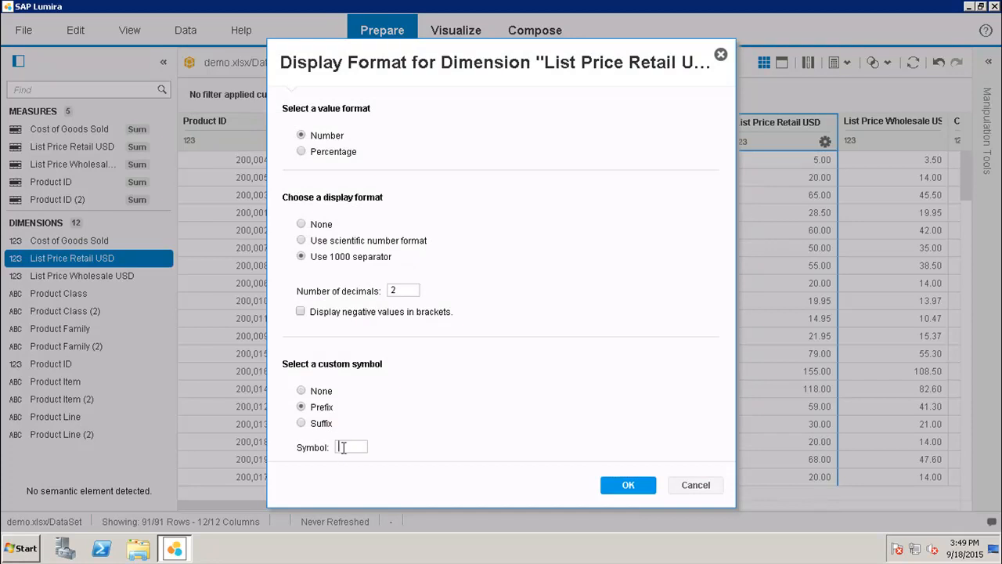
pyautogui.write('$')
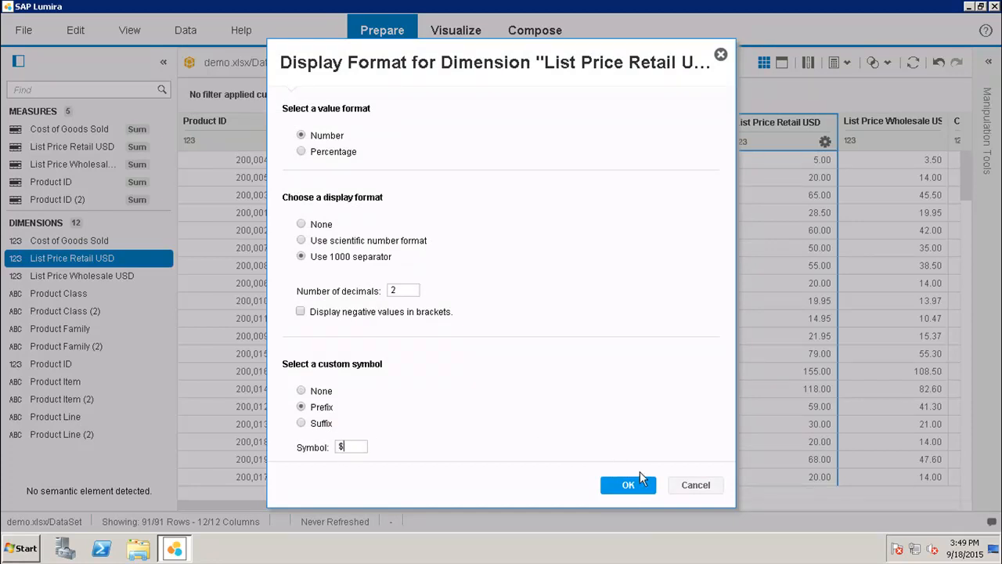
pyautogui.click(627, 484)
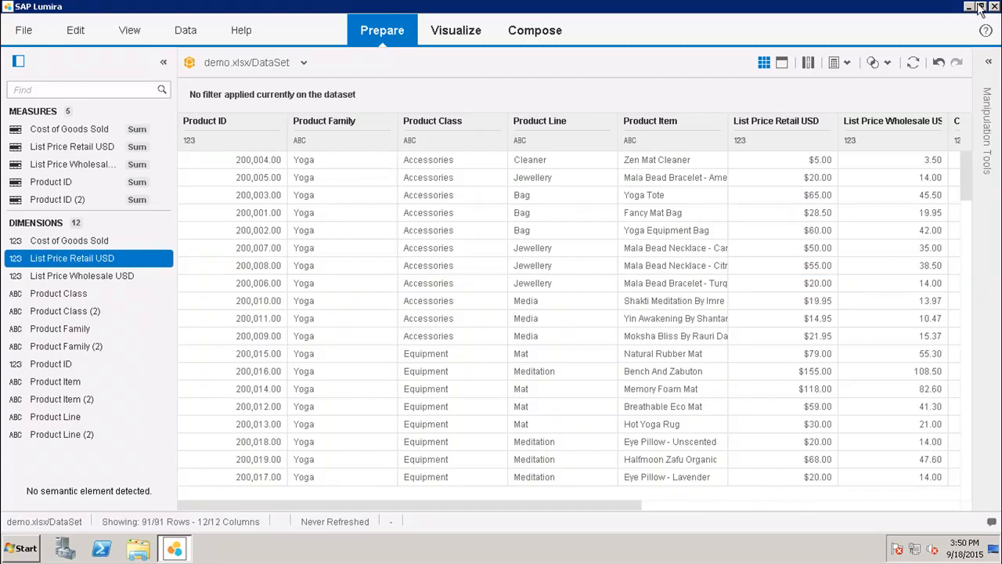
# Step: Minimise SAP Lumira so the desktop is showing
pyautogui.click(968, 6)
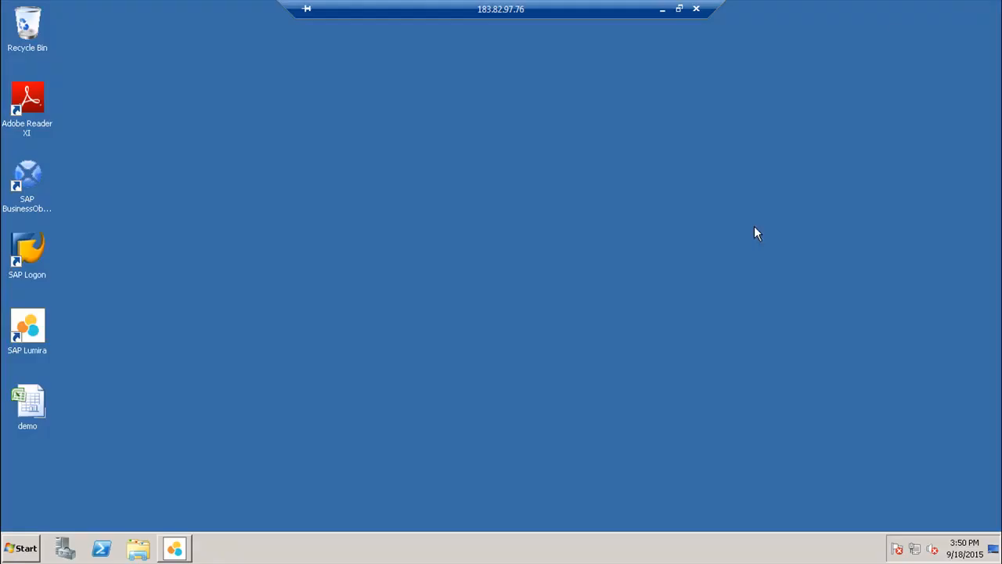